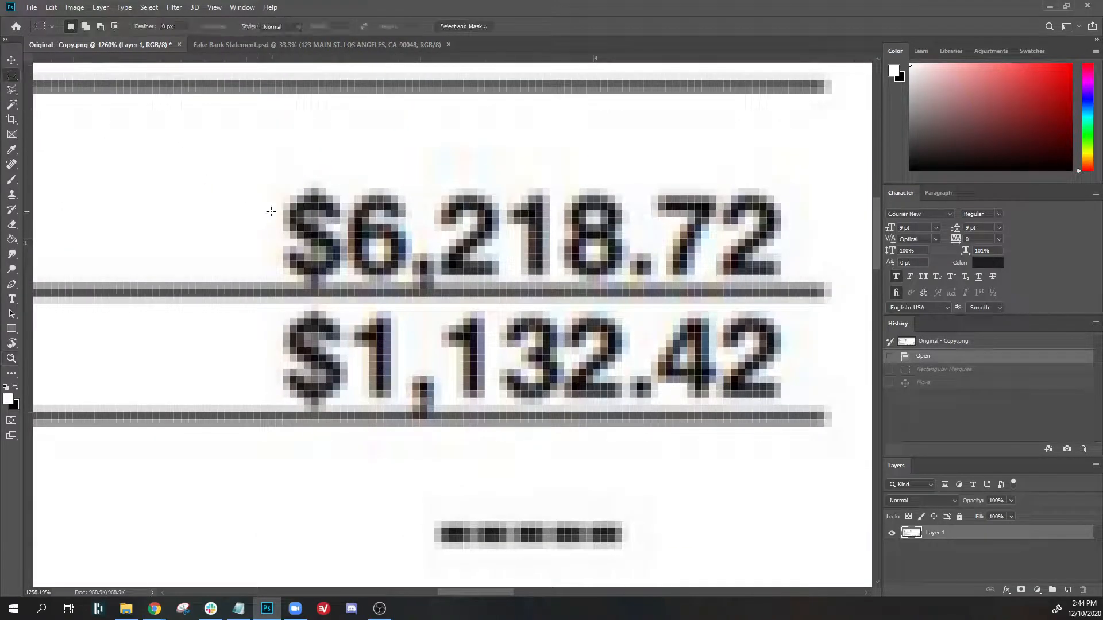
Step: Shift the $6 digits left and close the gap so the Checking balance reads $61,218.72
left_click_drag(271, 174, 411, 302)
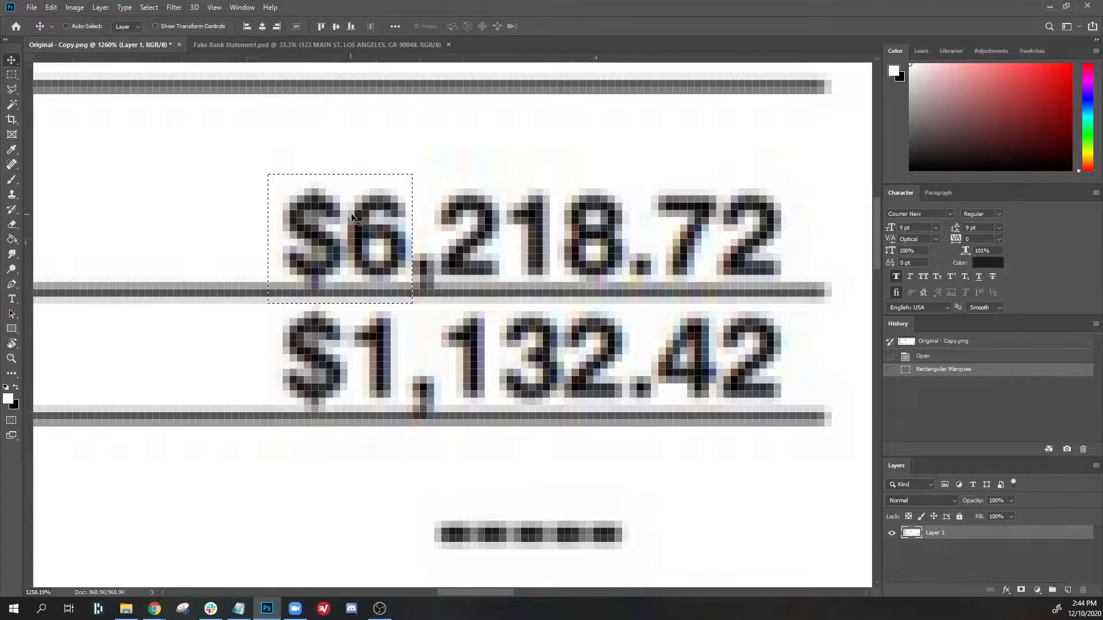
left_click_drag(352, 239, 252, 239)
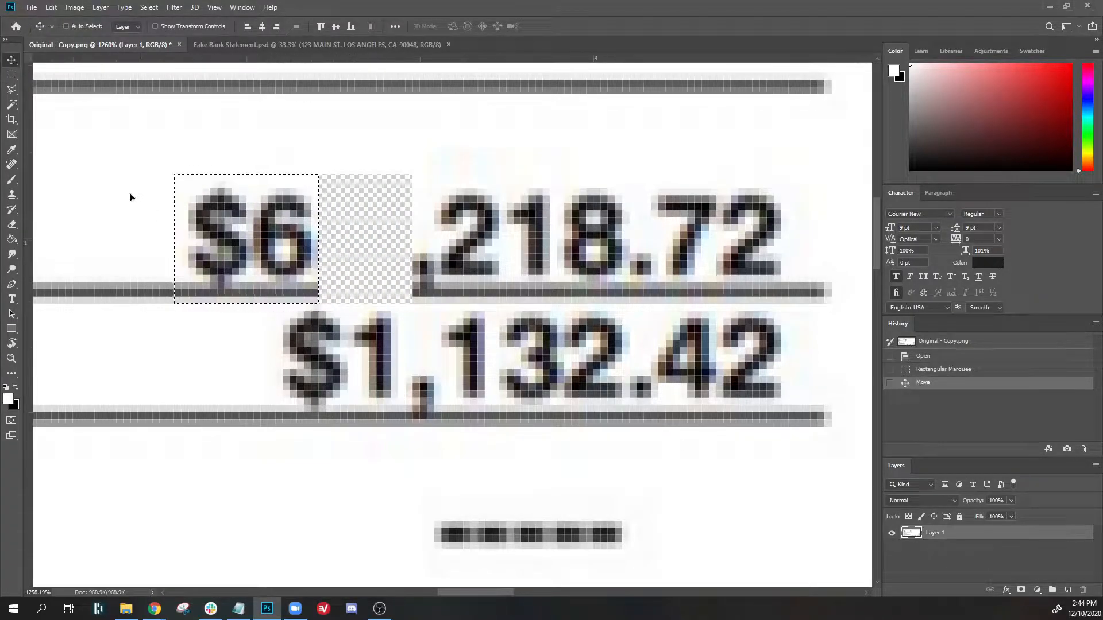
left_click(12, 75)
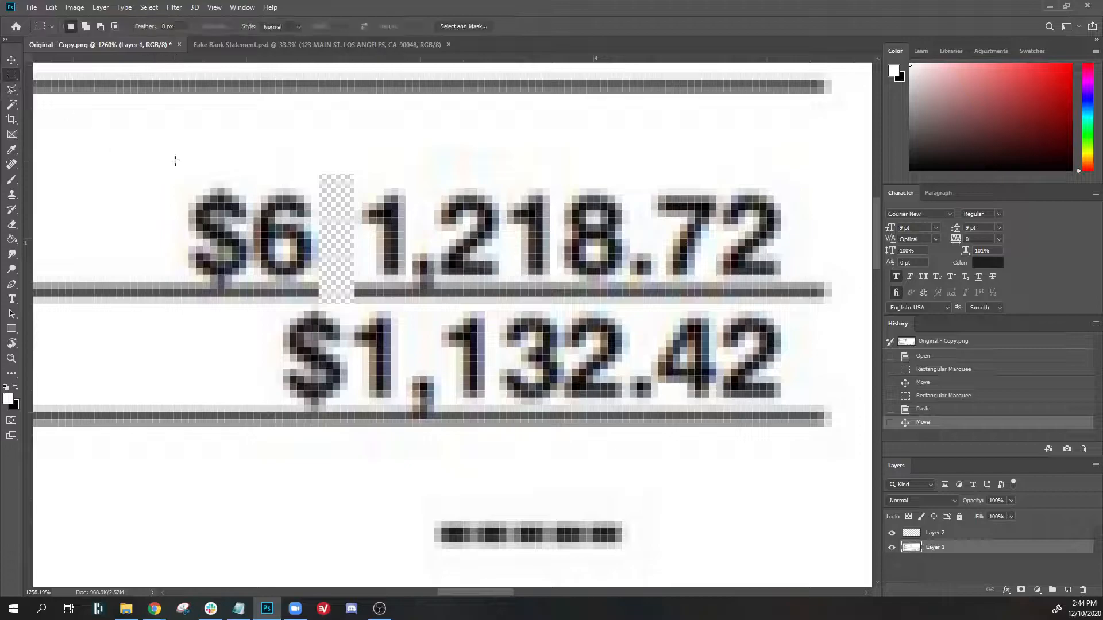
left_click_drag(175, 160, 318, 301)
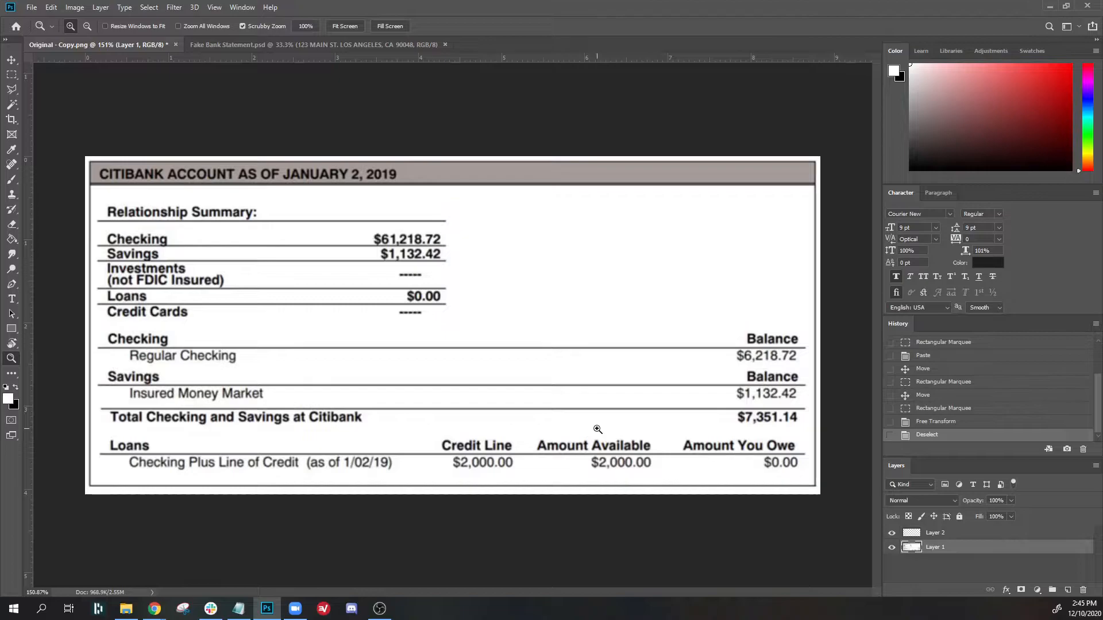
mouse_move(401, 246)
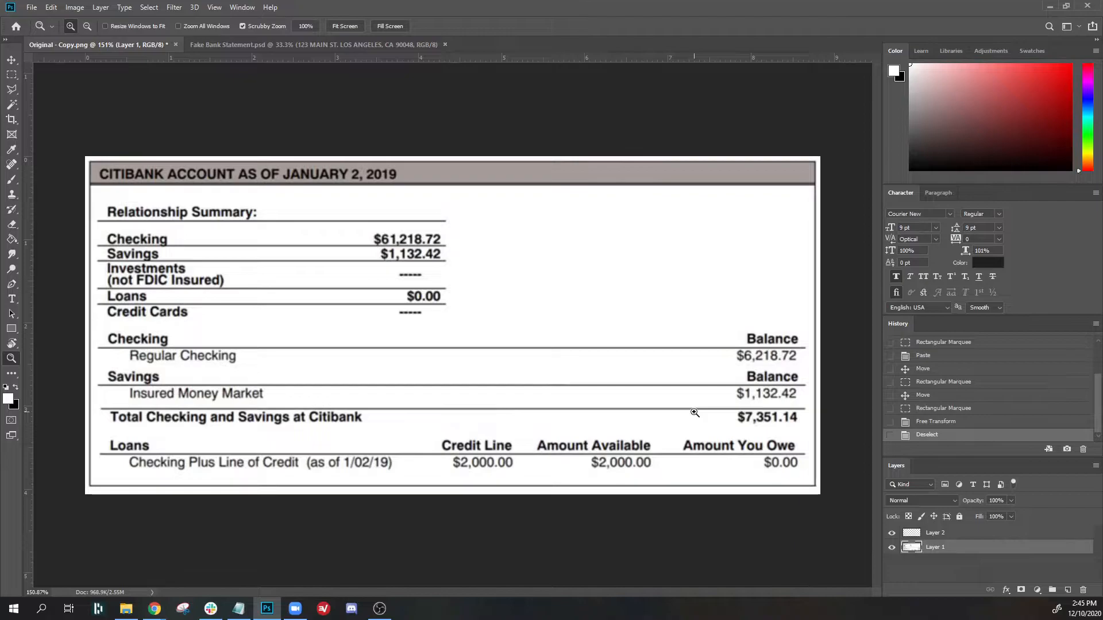
mouse_move(740, 317)
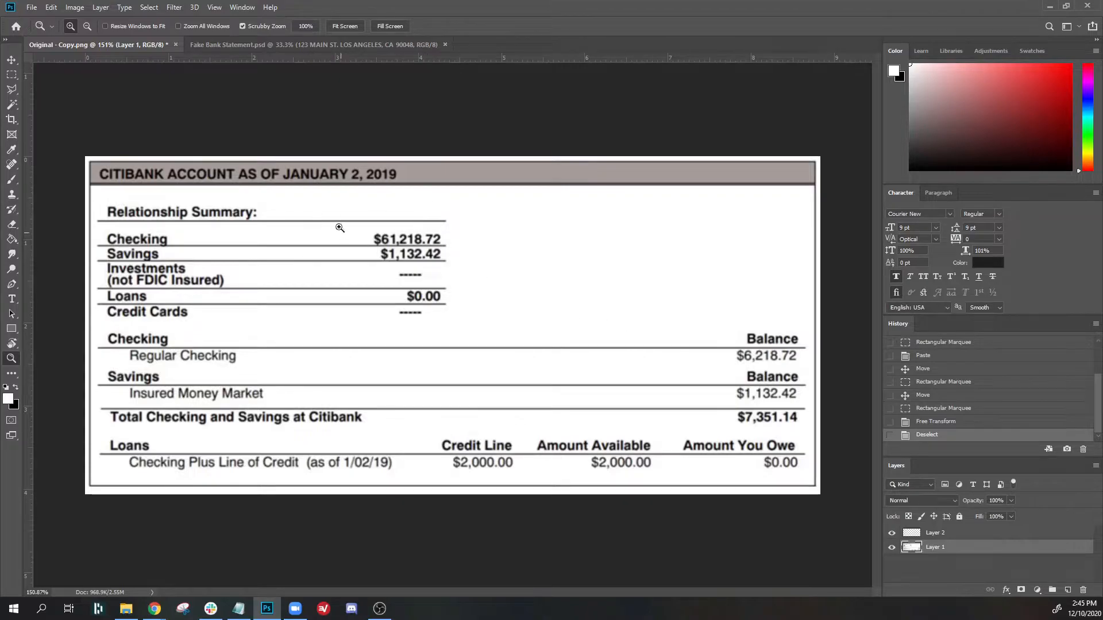
Step: Switch to the Fake Bank Statement.psd document showing the Bank of the West statement
left_click(315, 44)
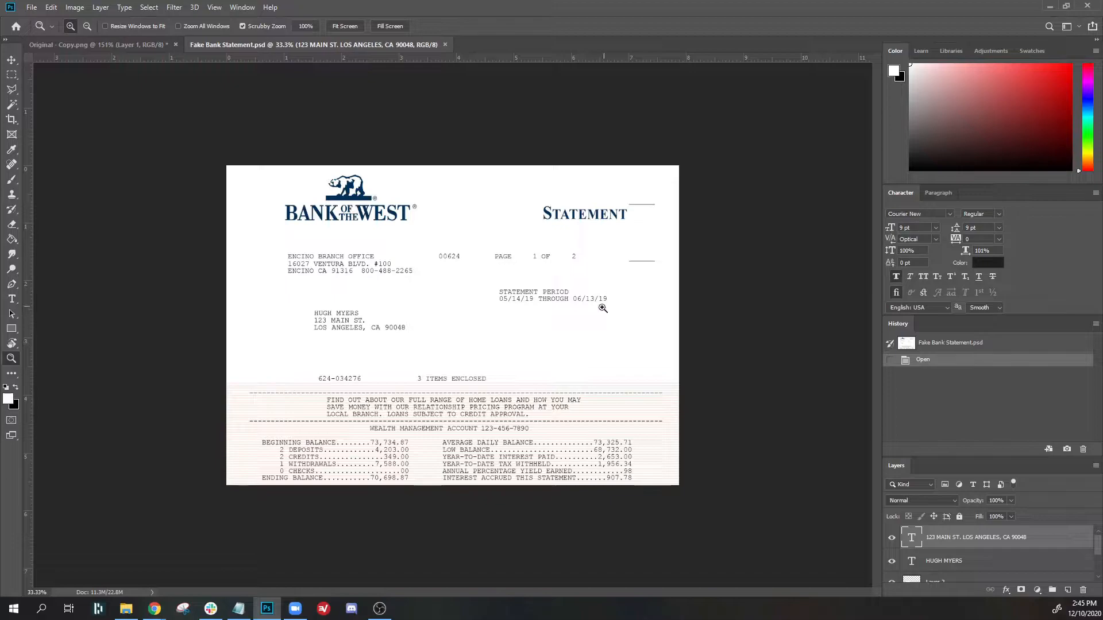
mouse_move(382, 303)
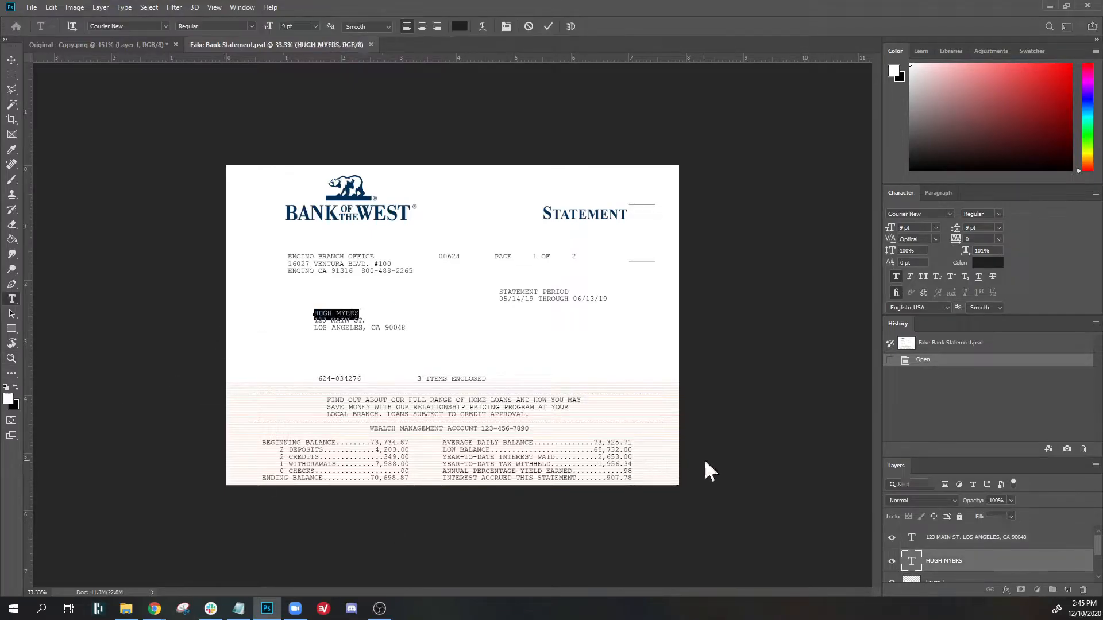
type("DAN R.")
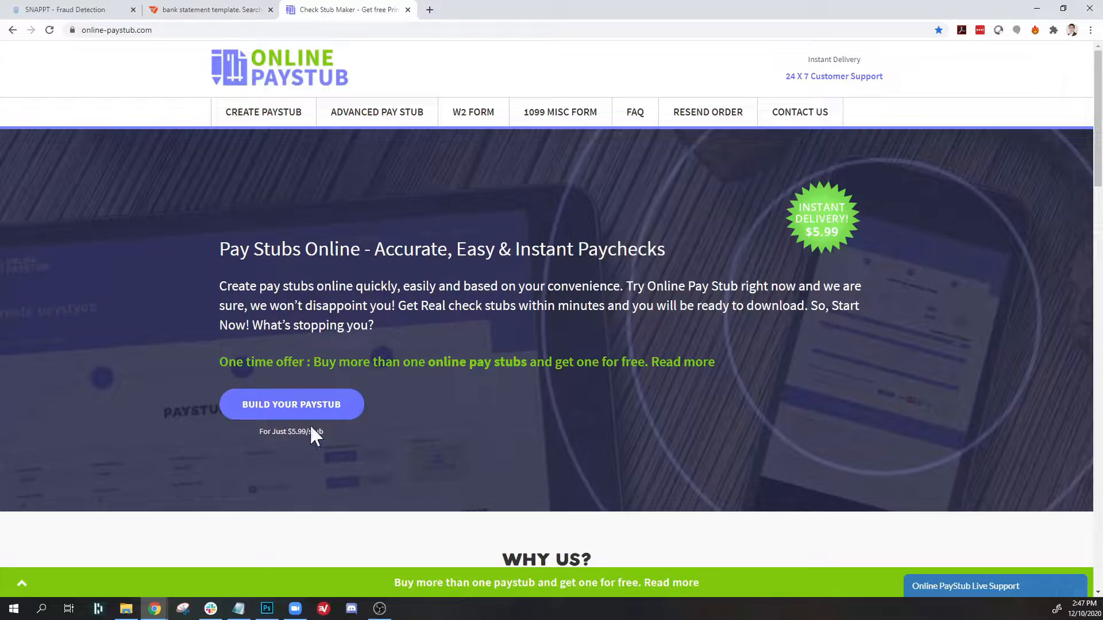
Step: Build a pay stub with Hourly Rate 1000 for 40 hours and return to the Snappt page
left_click(291, 404)
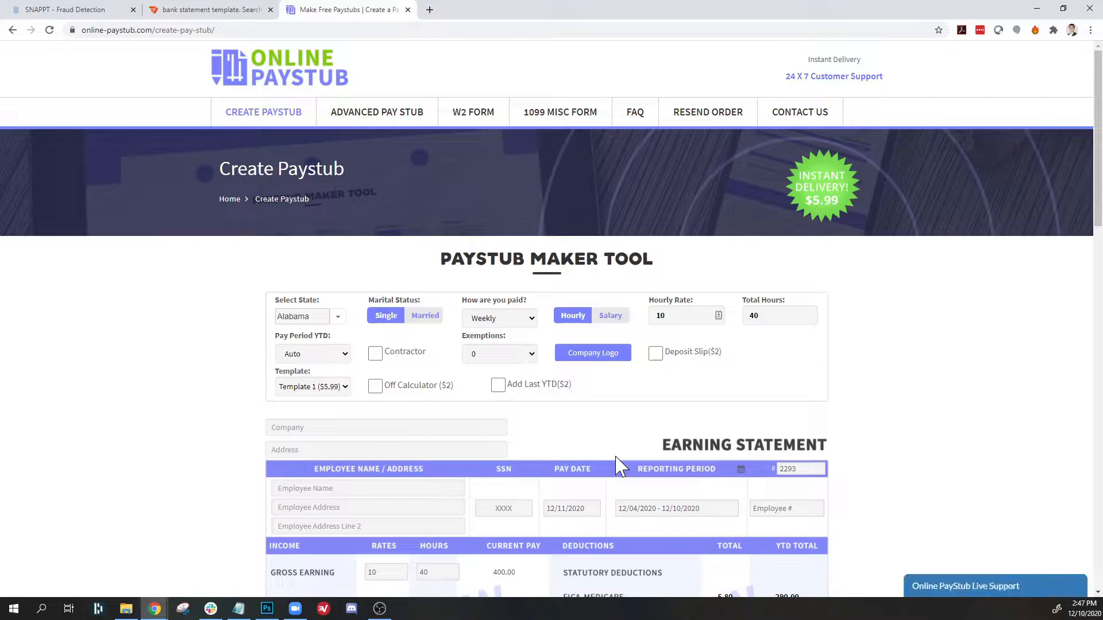
mouse_move(556, 410)
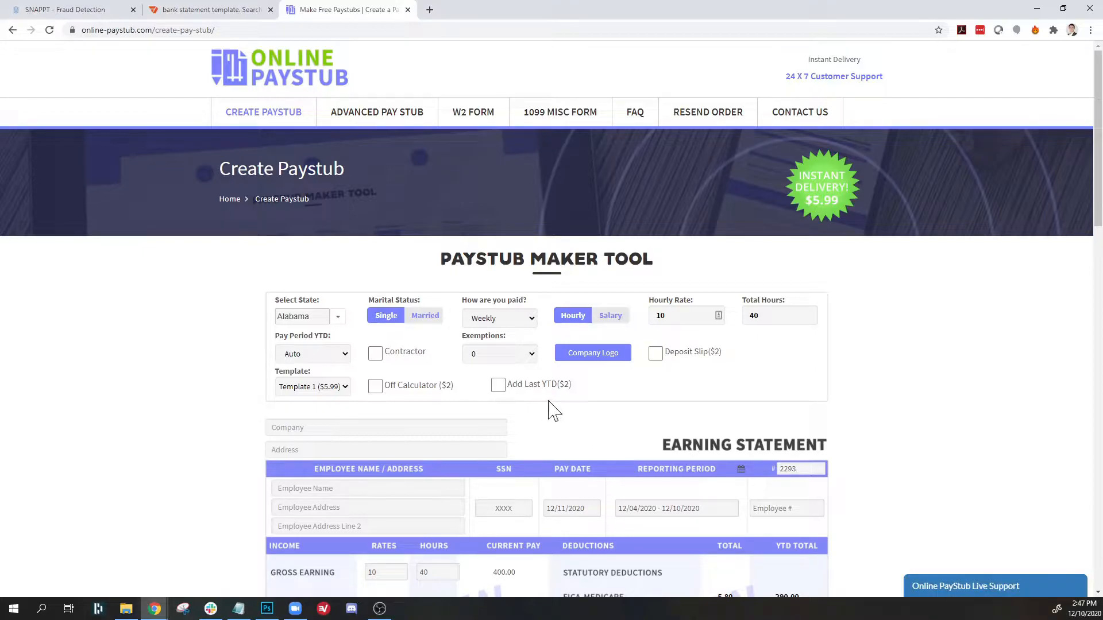
scroll("down", 3)
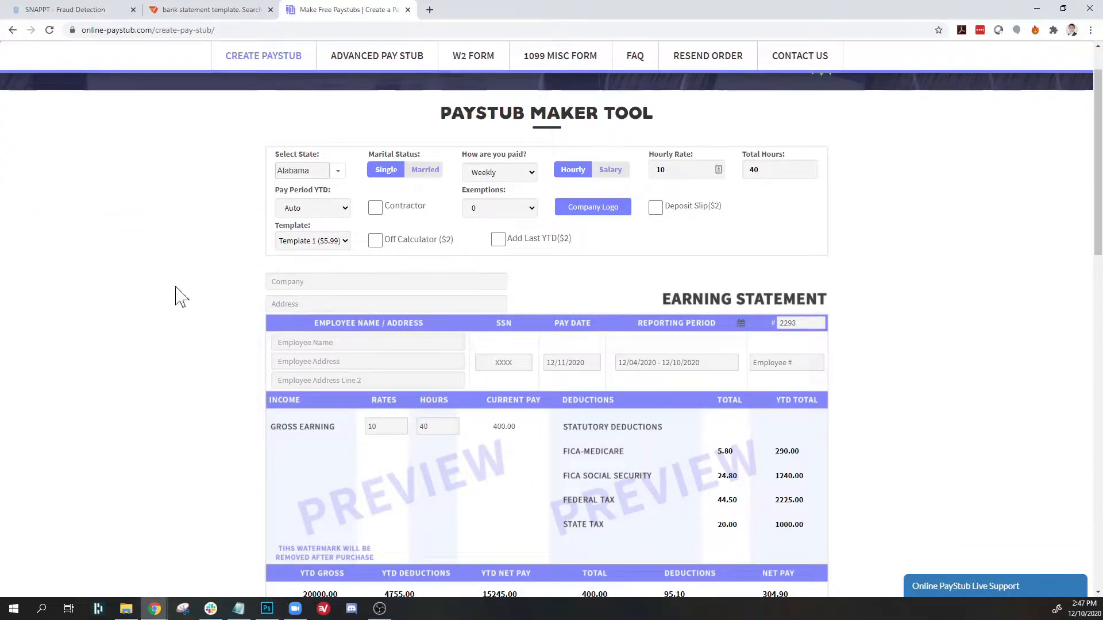
left_click(683, 169)
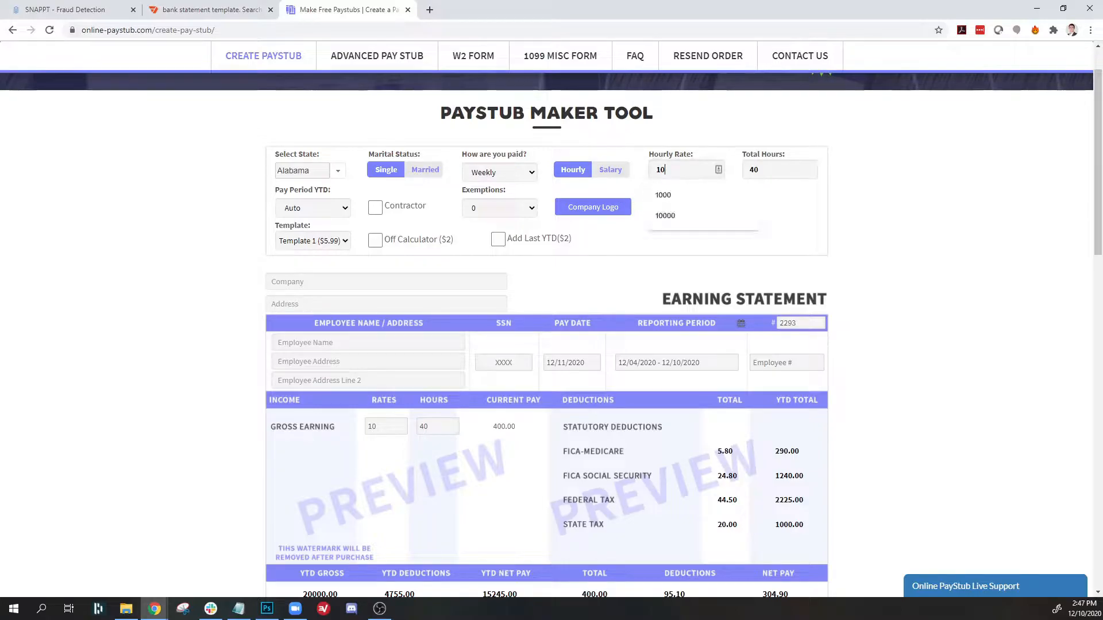
left_click(663, 195)
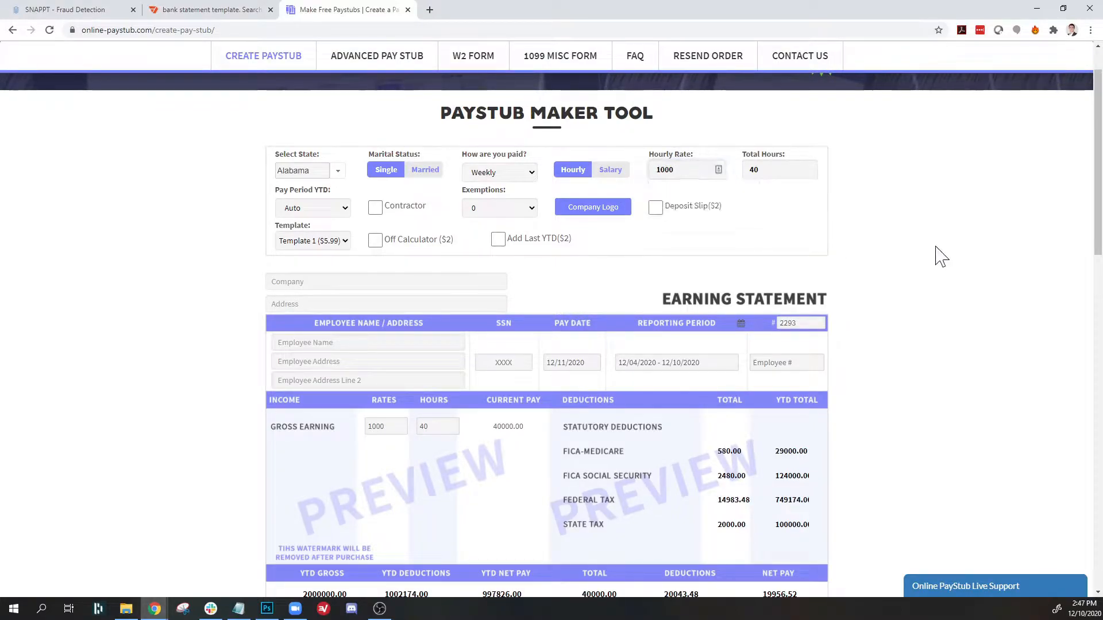
mouse_move(920, 469)
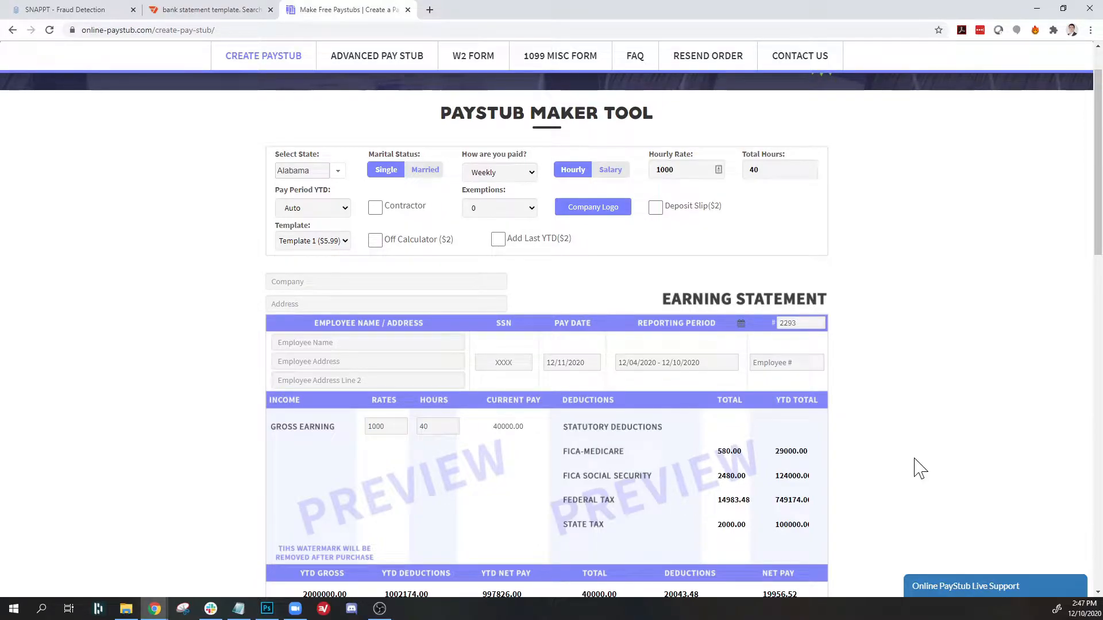
scroll("down", 3)
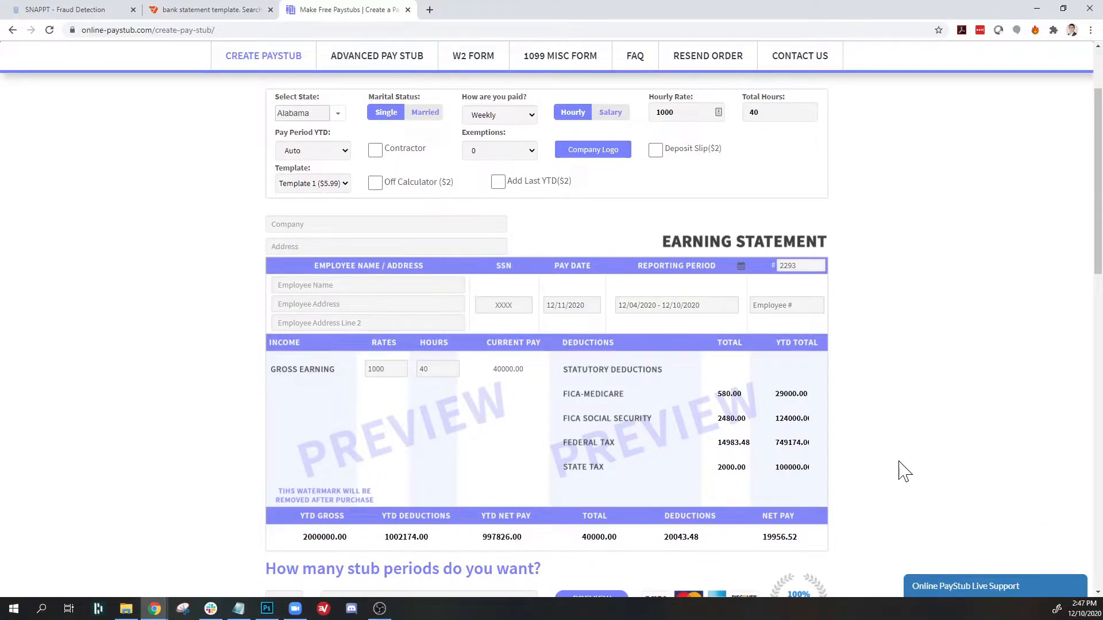
mouse_move(918, 424)
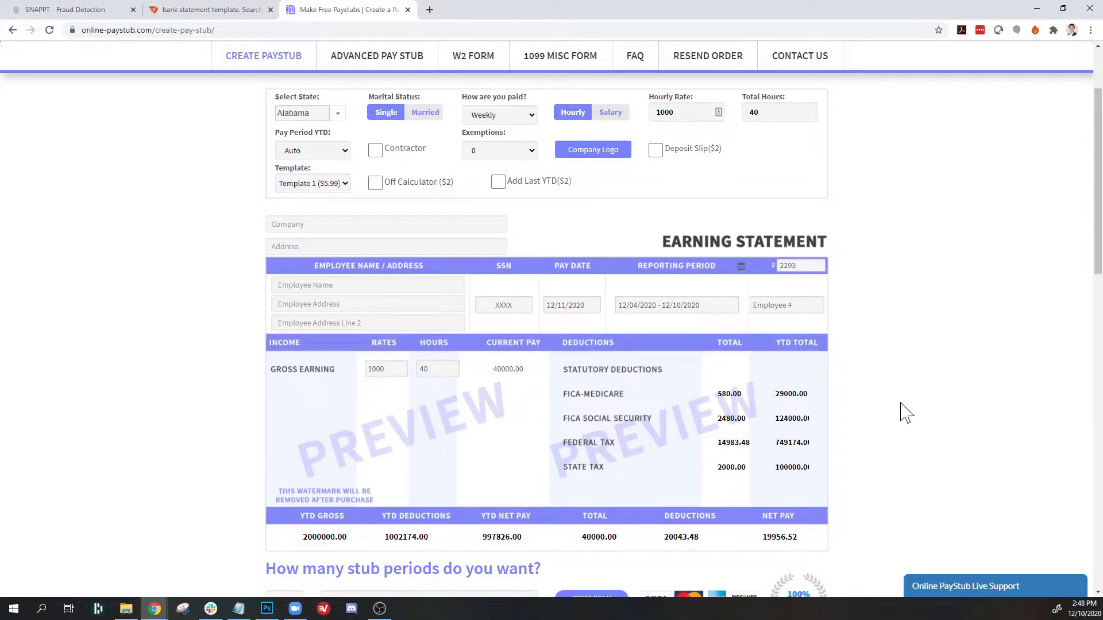
mouse_move(133, 291)
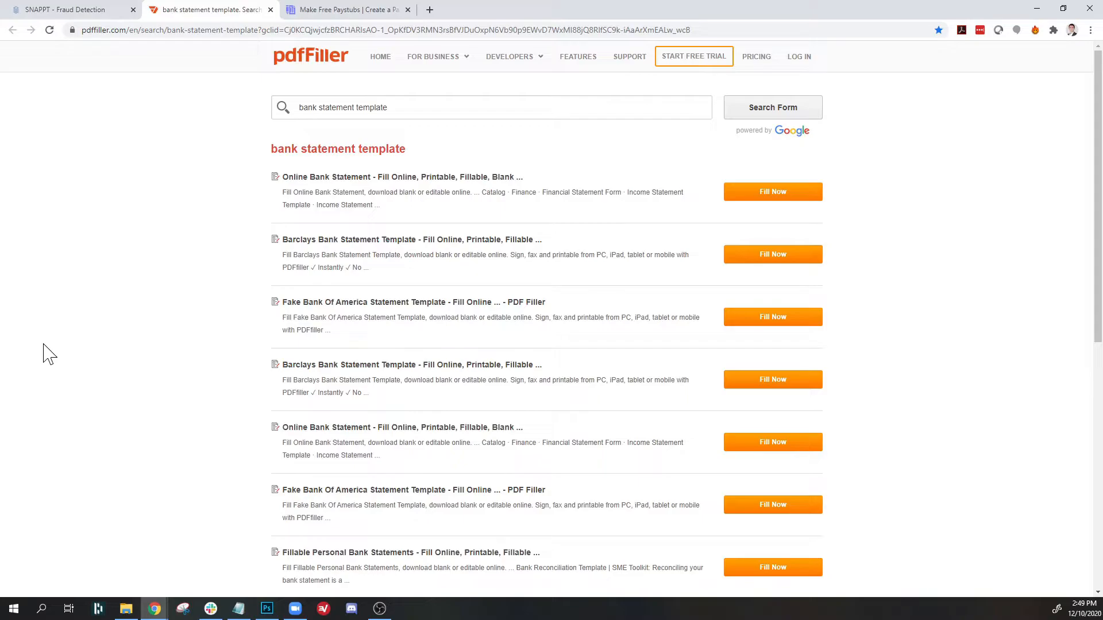
left_click(70, 9)
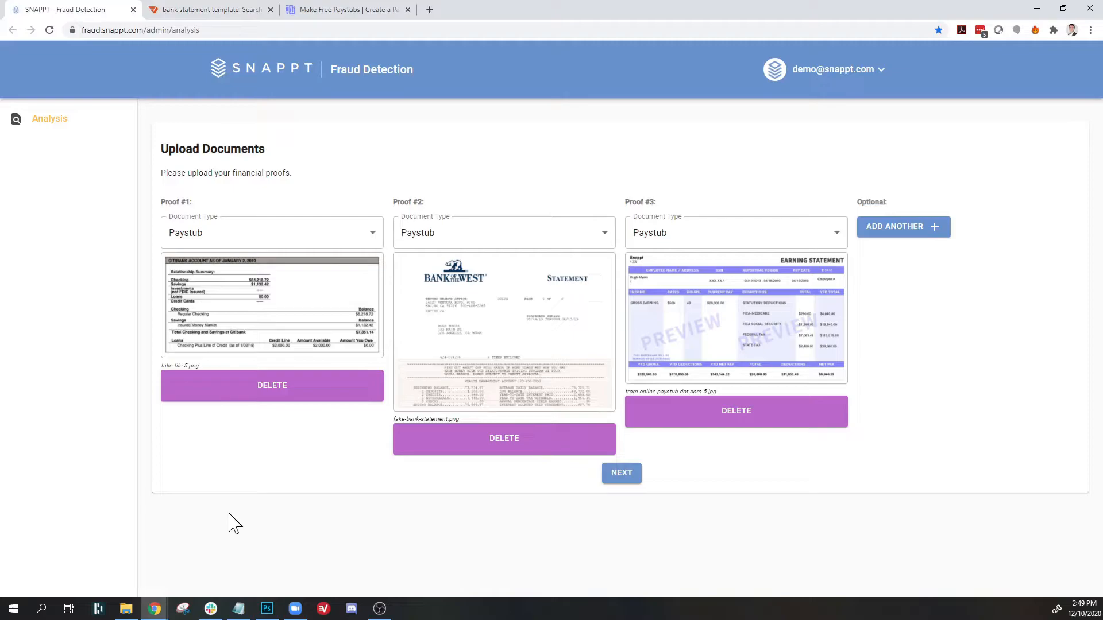
mouse_move(213, 459)
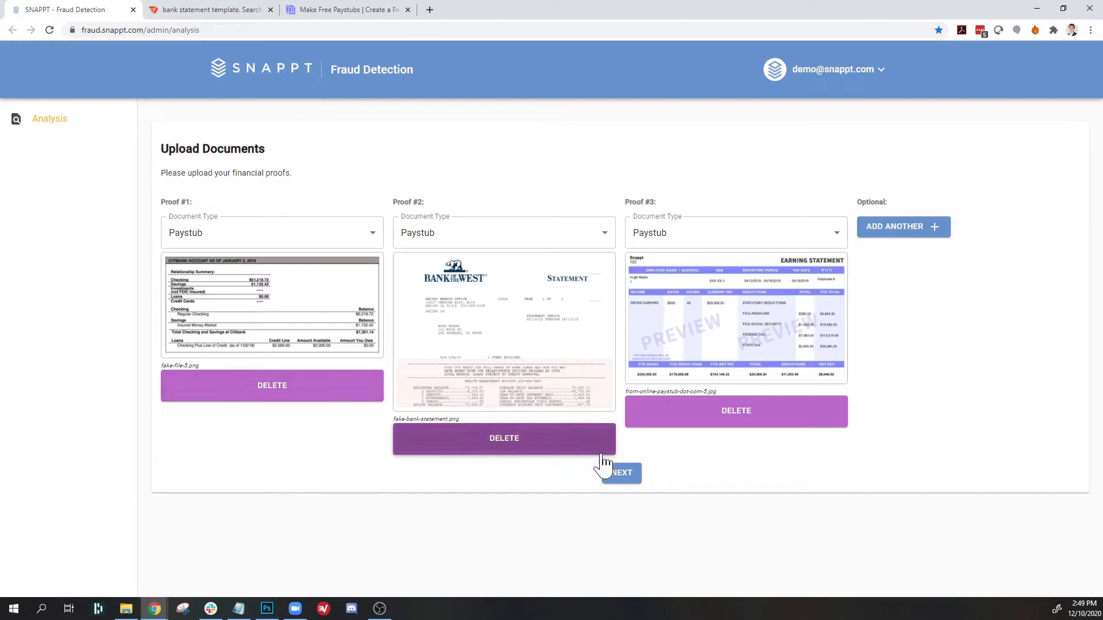
Step: Submit the three uploaded proofs for fraud analysis via Next
left_click(619, 472)
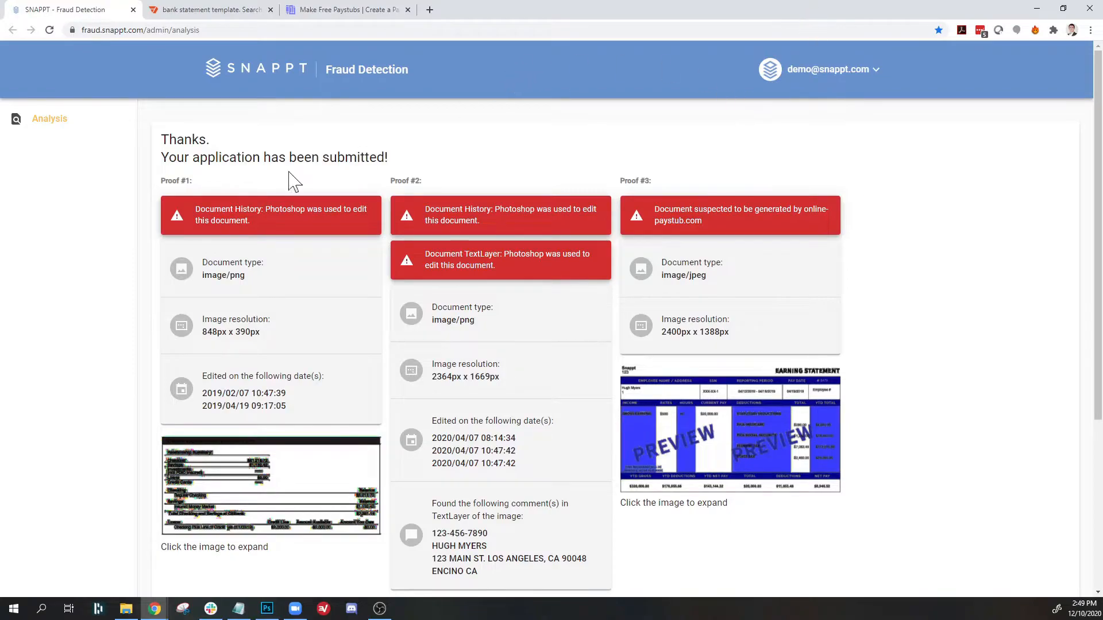
mouse_move(260, 503)
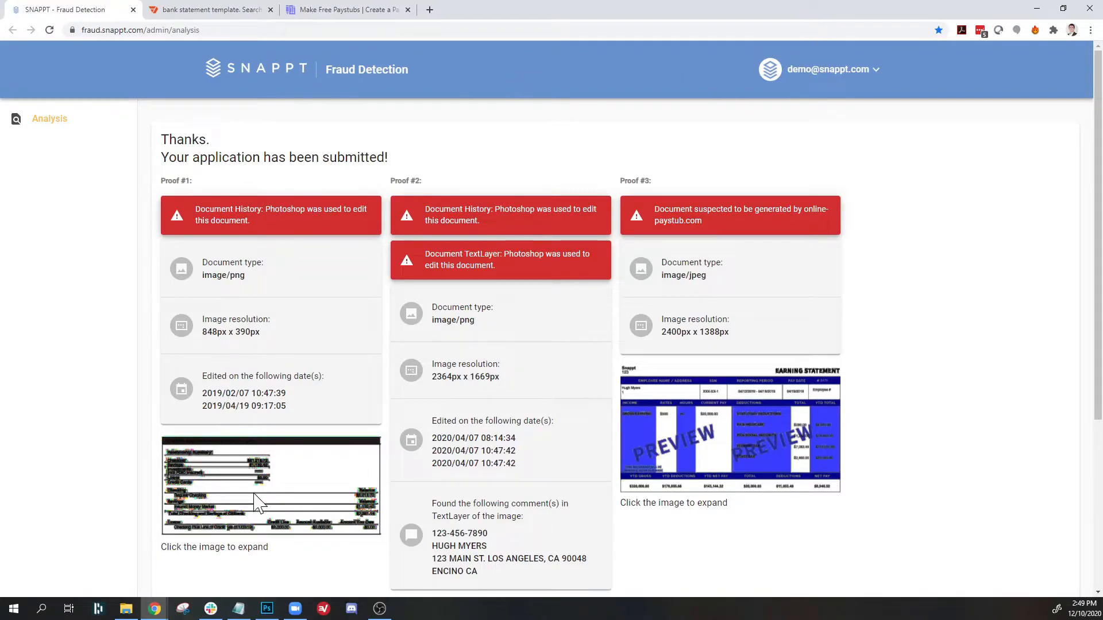
Step: Enlarge the Citibank summary proof, then the Bank of the West statement in Proof #2
left_click(271, 485)
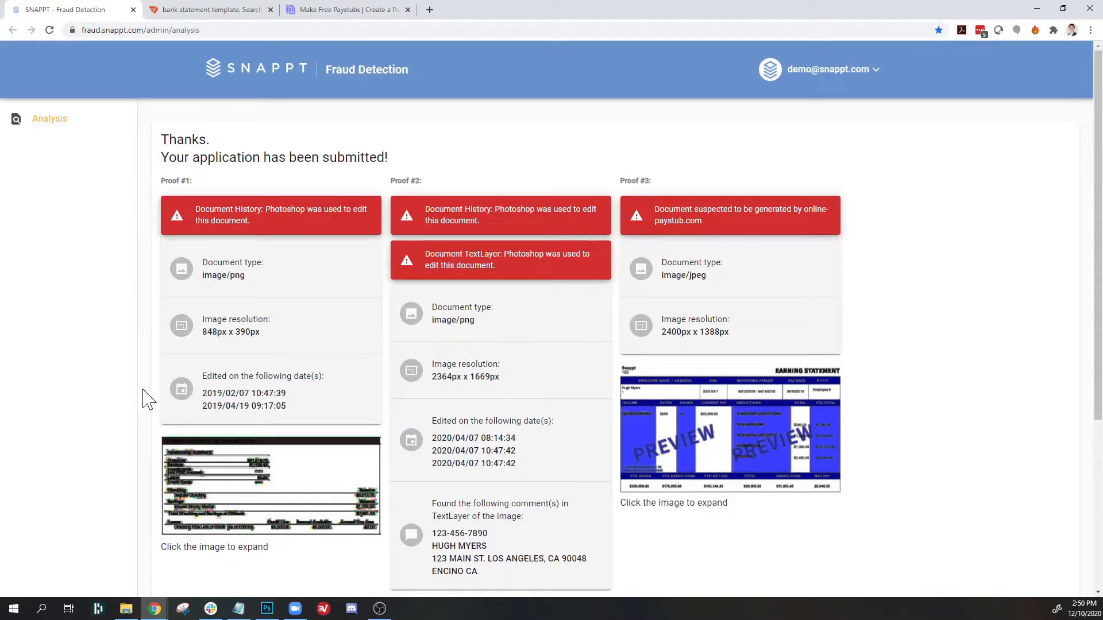
double_click(280, 215)
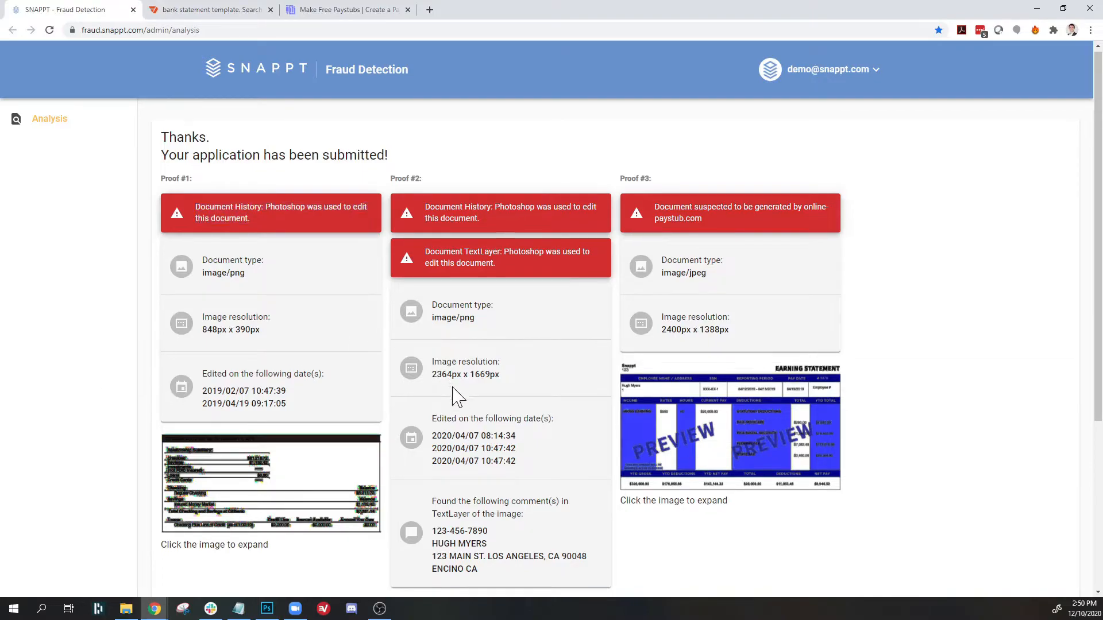
left_click(271, 484)
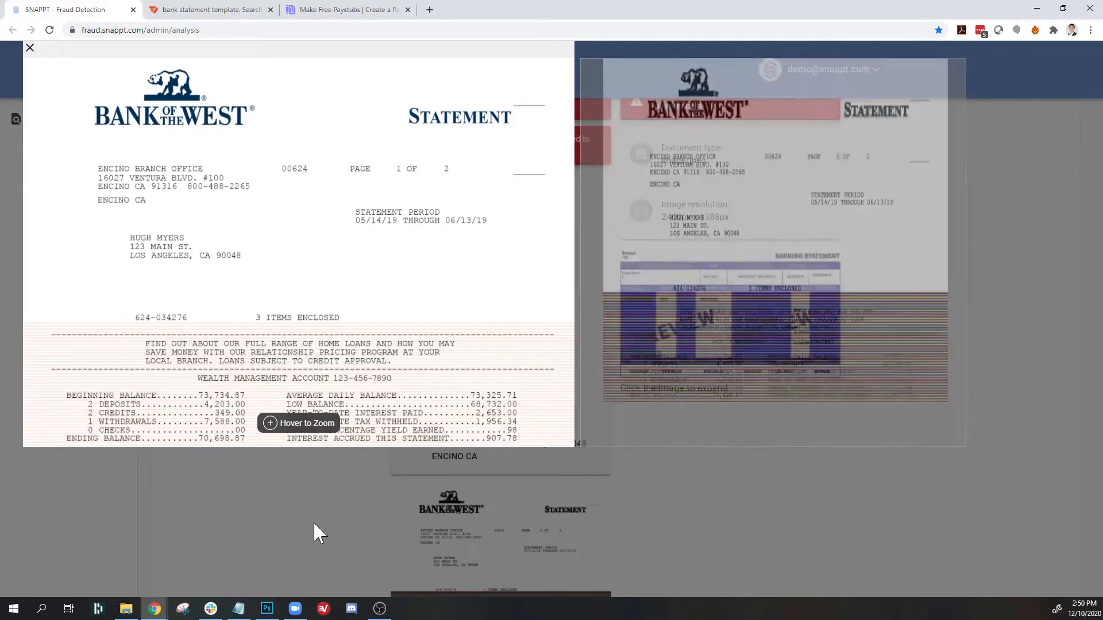
Step: Close the statement preview, enlarge the pay stub proof, and close it to restore the report
left_click(30, 47)
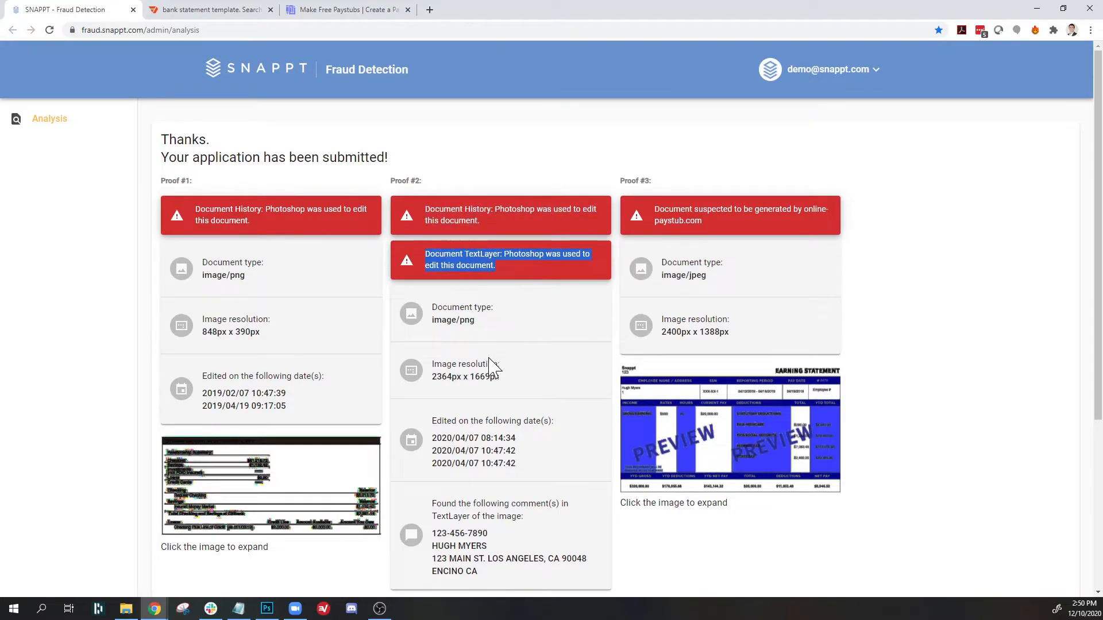
scroll("down", 3)
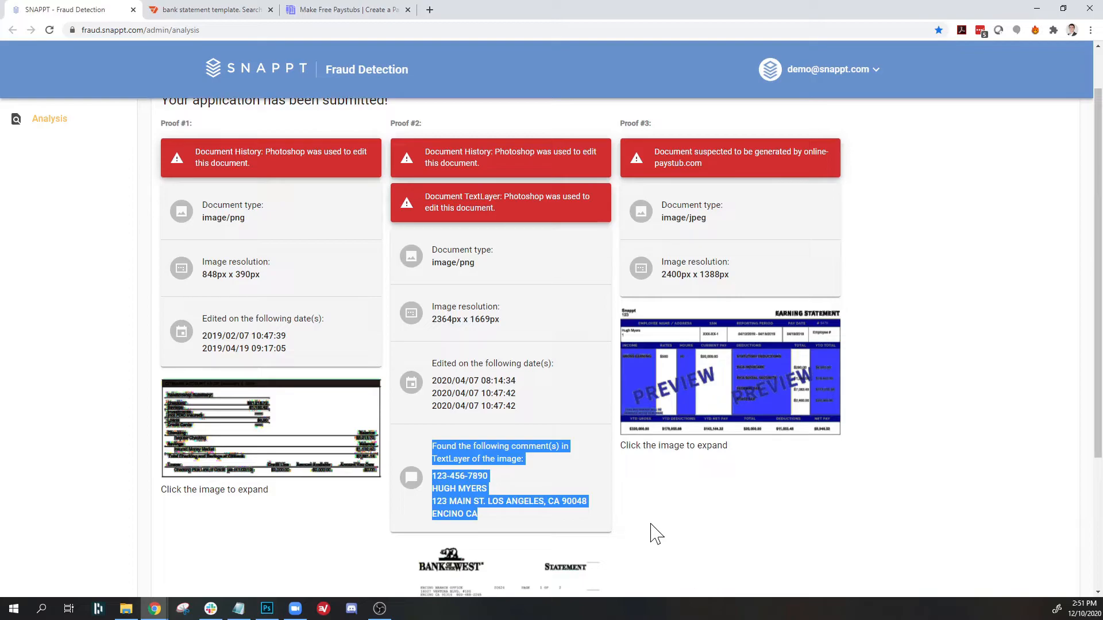
left_click(729, 371)
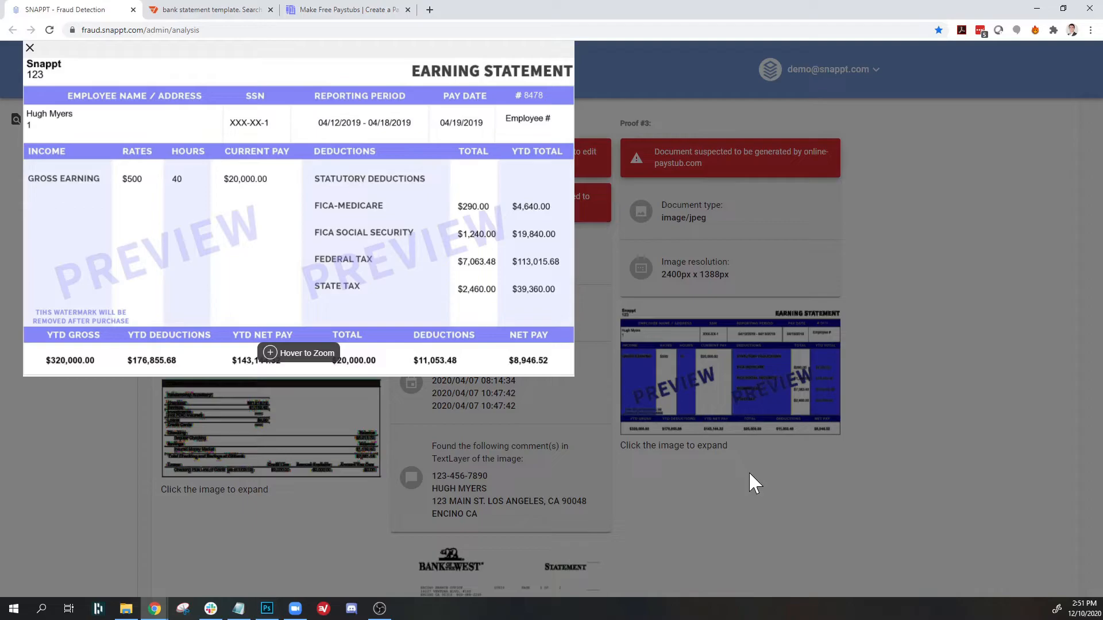
left_click(30, 49)
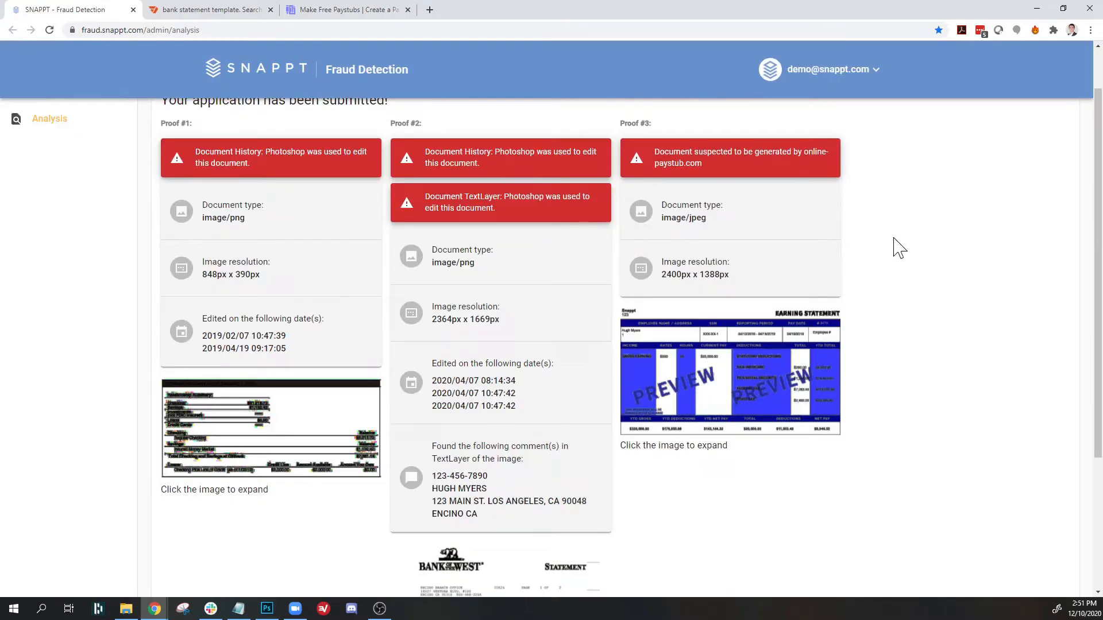